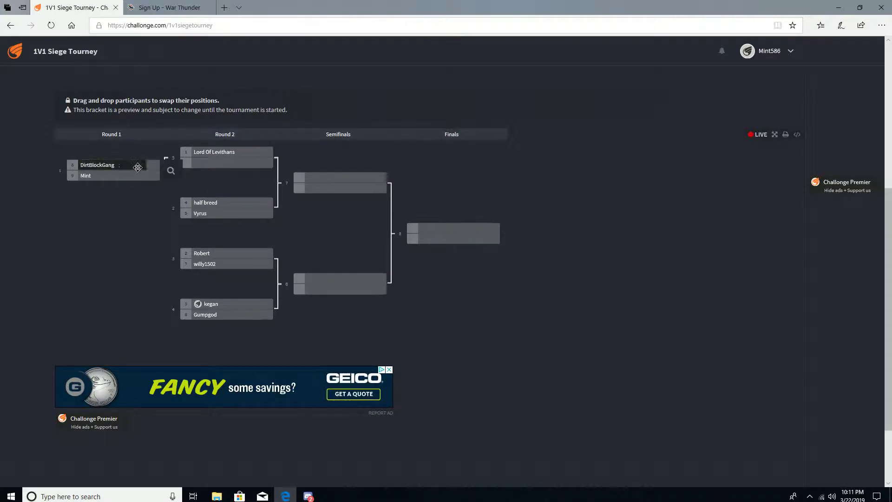
pyautogui.moveTo(226, 337)
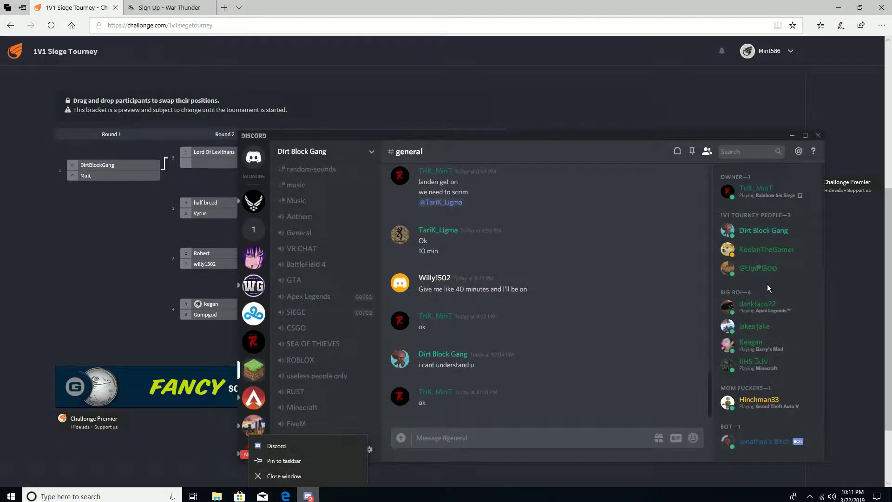
pyautogui.moveTo(805, 195)
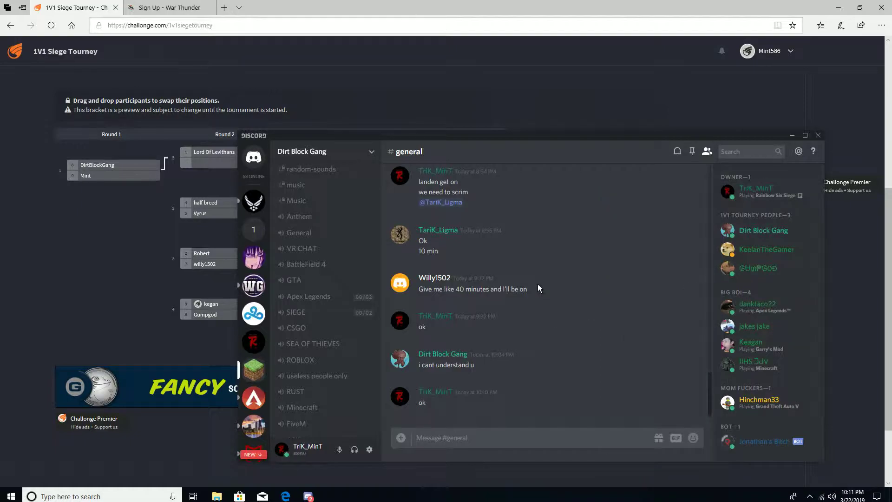
# Step: Scroll down the tournament page to view the 9-player single-elimination details
pyautogui.scroll(-3)
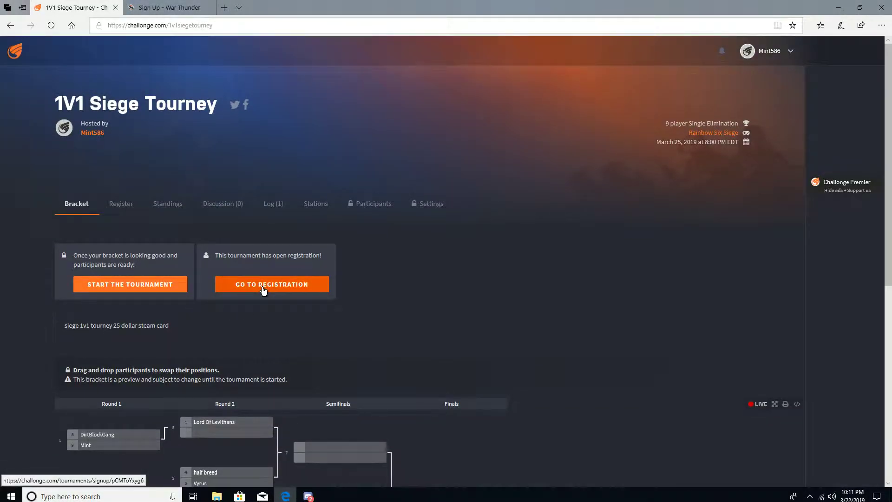
pyautogui.moveTo(685, 152)
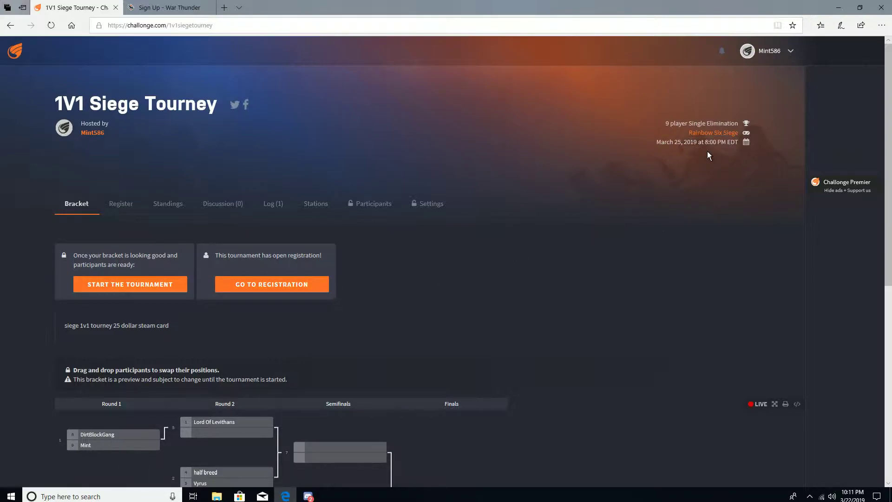
pyautogui.moveTo(717, 153)
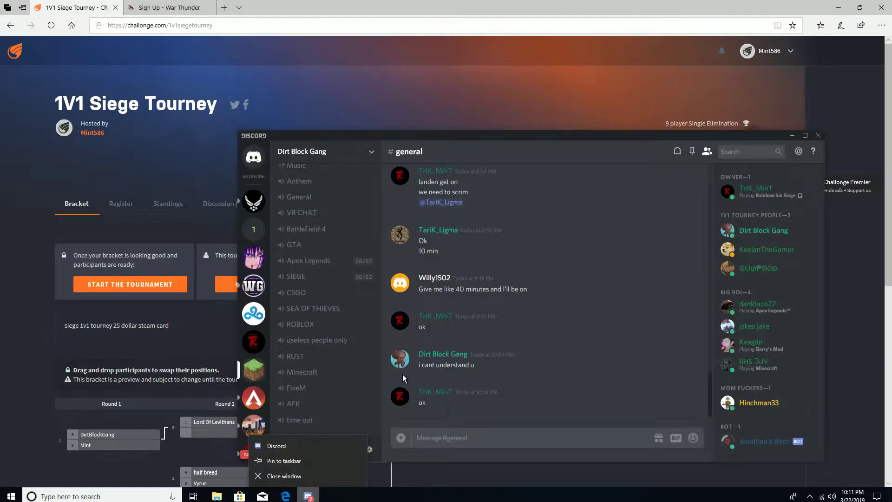
pyautogui.moveTo(359, 341)
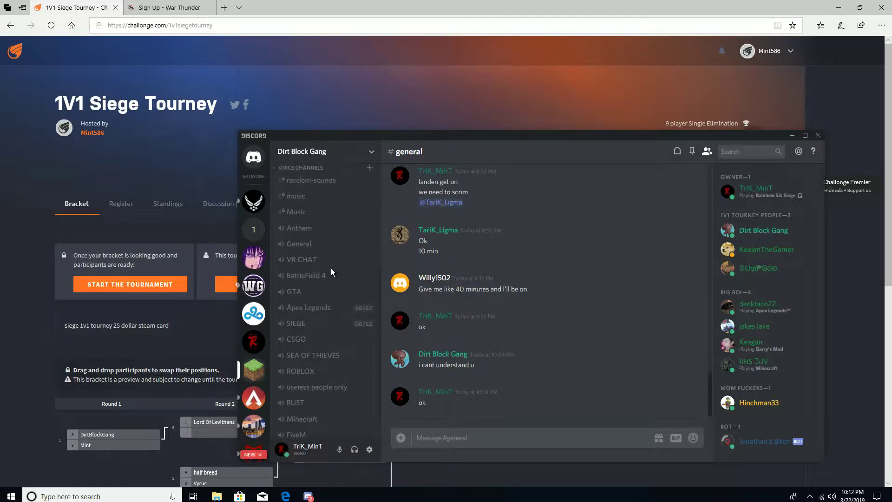
# Step: Open Discord's #sign-up channel under R6 Competition and type 'ene'
pyautogui.click(297, 303)
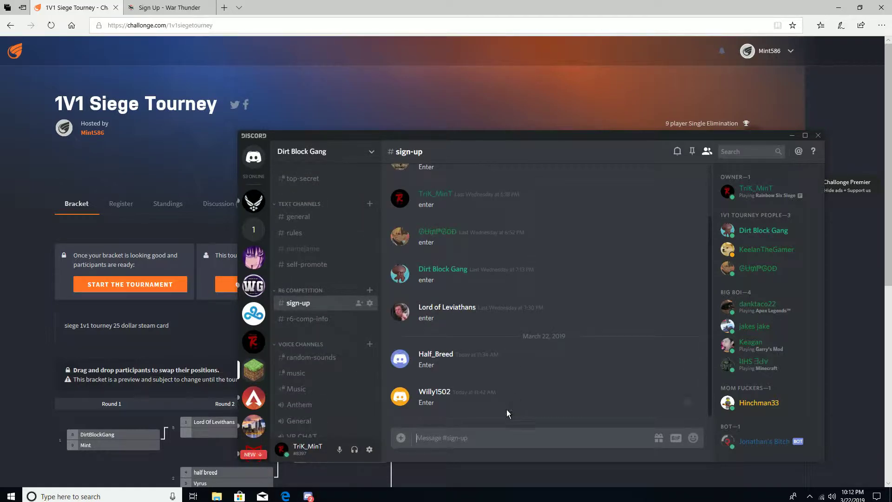
pyautogui.write('ene')
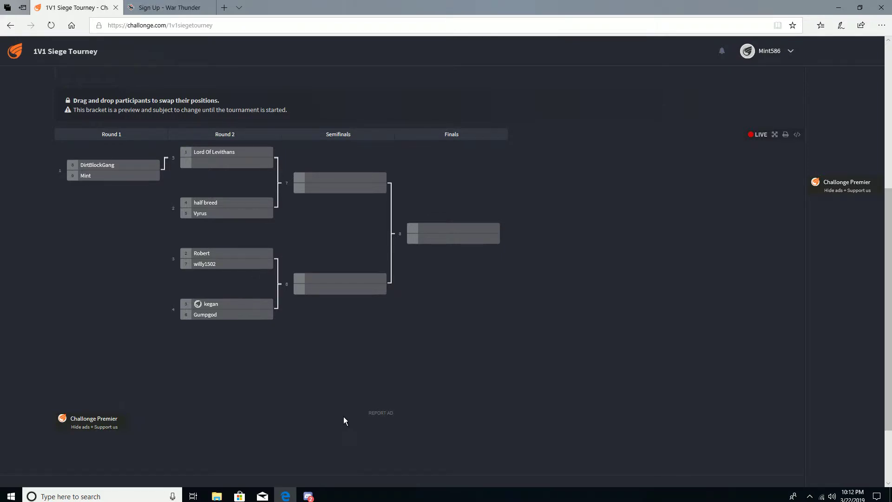
pyautogui.moveTo(341, 418)
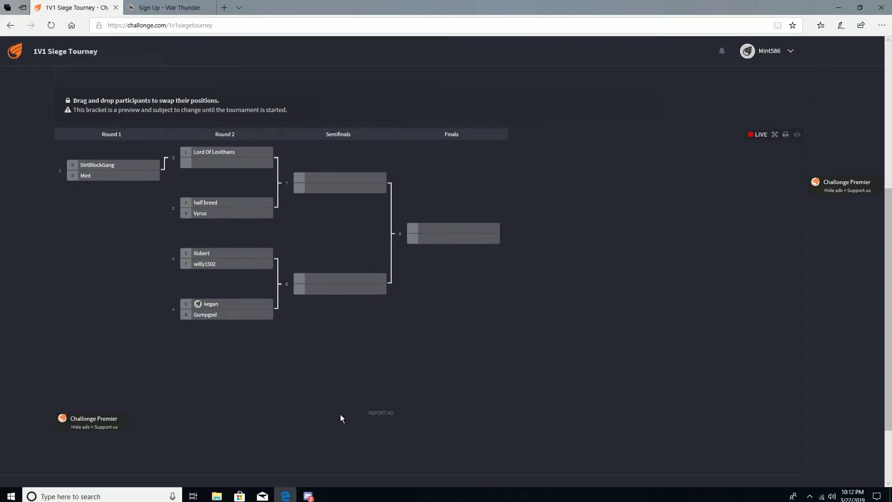